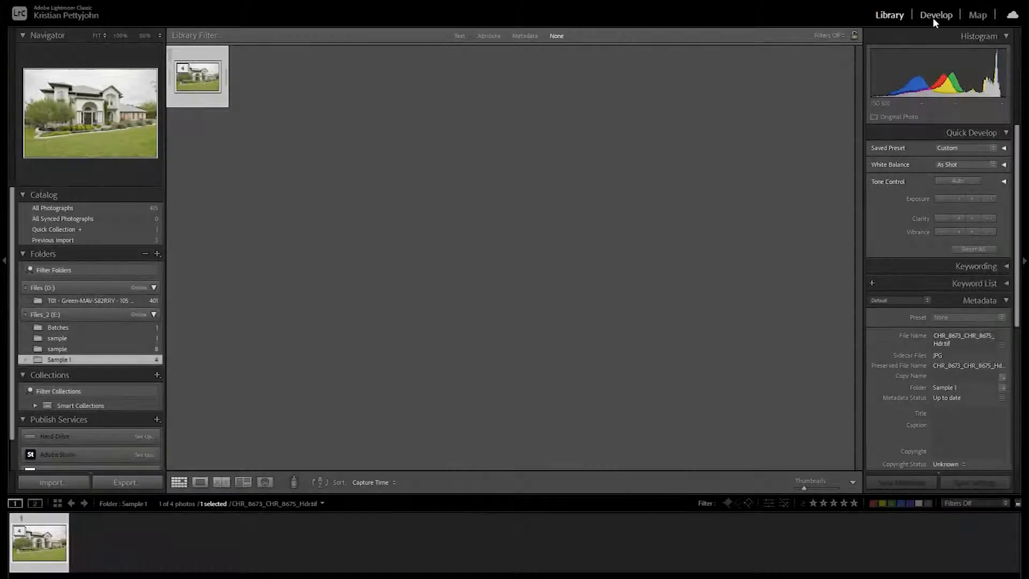
Switch to the Develop module to edit the selected exterior house photo.
left_click(941, 15)
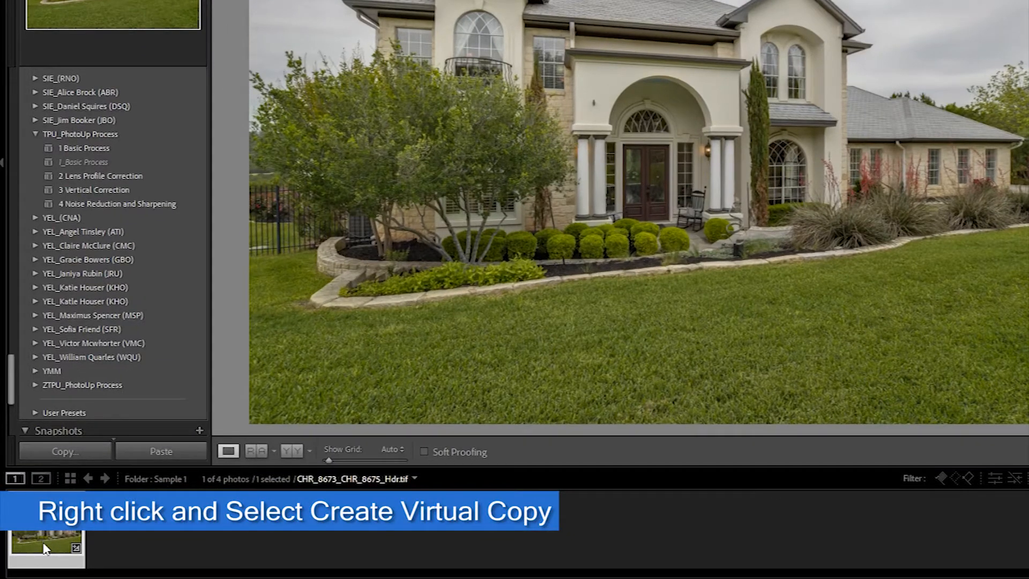
Create a virtual copy of the house photo from its filmstrip thumbnail.
right_click(43, 548)
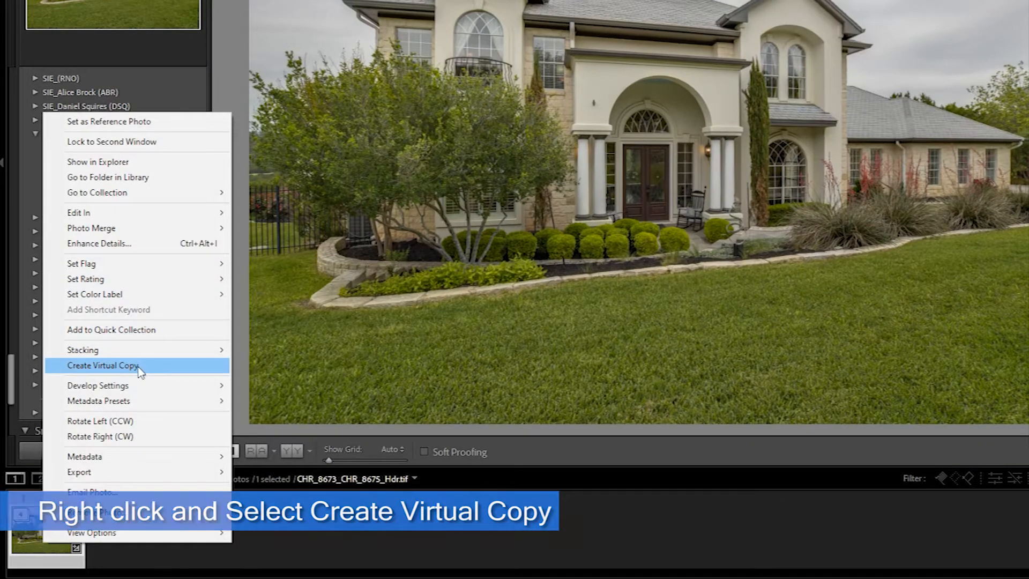
left_click(102, 366)
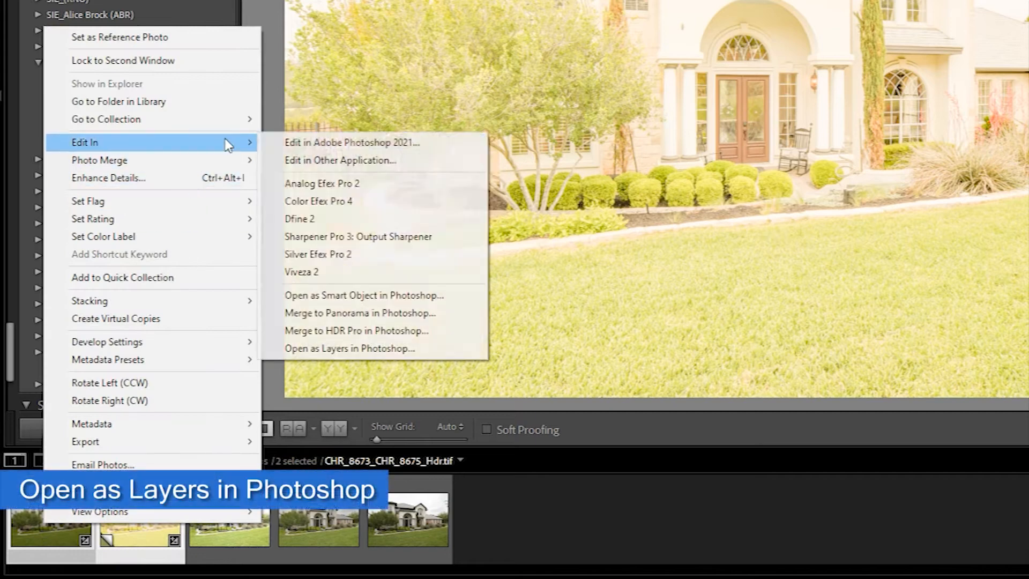
Open the original and bright copy as layers in Photoshop.
left_click(350, 348)
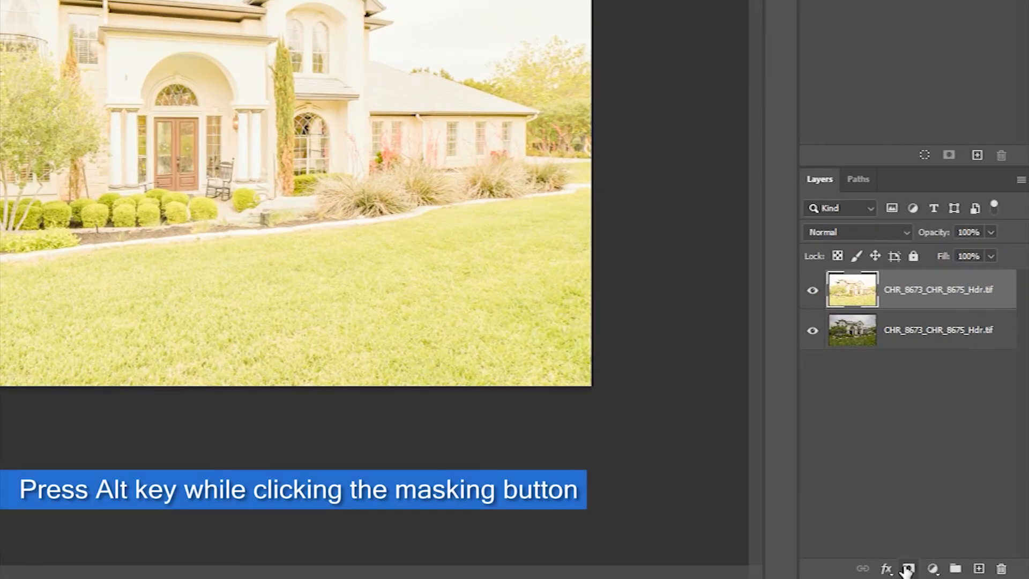
Add a black layer mask that hides the entire bright layer.
left_click(909, 565)
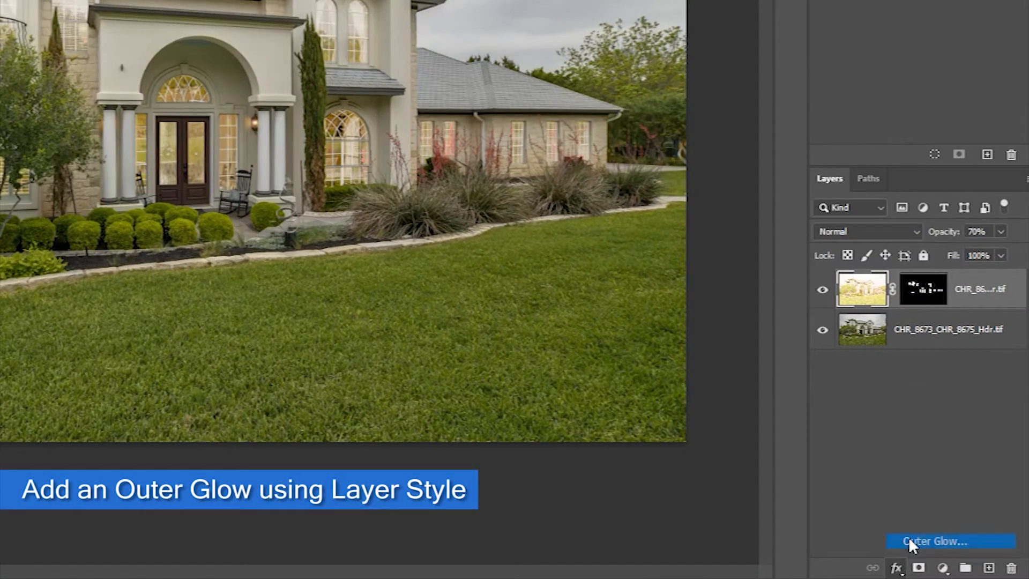
Apply a warm pale-yellow Outer Glow layer style to the window layer.
left_click(950, 542)
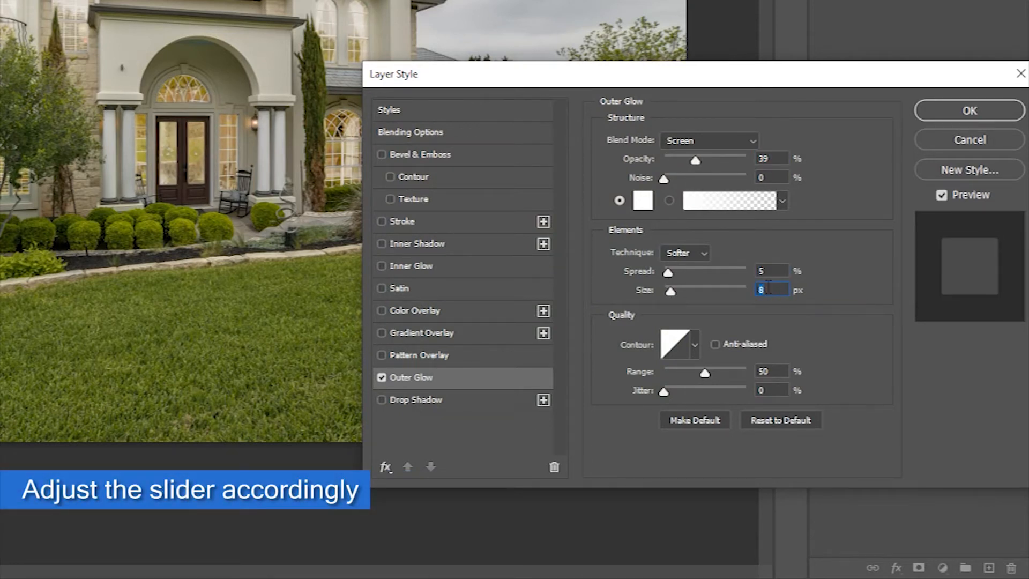
left_click(643, 200)
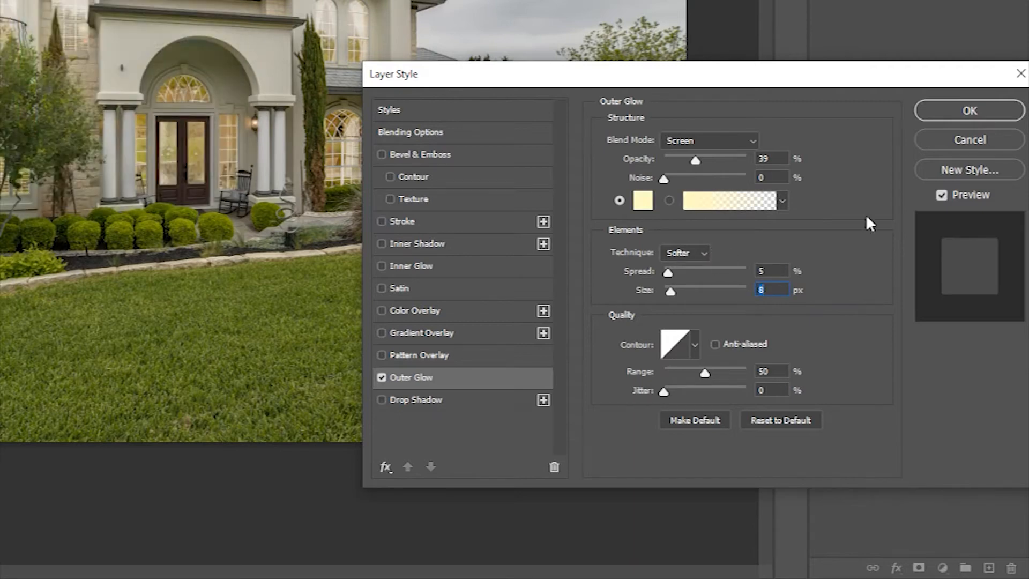
left_click(969, 111)
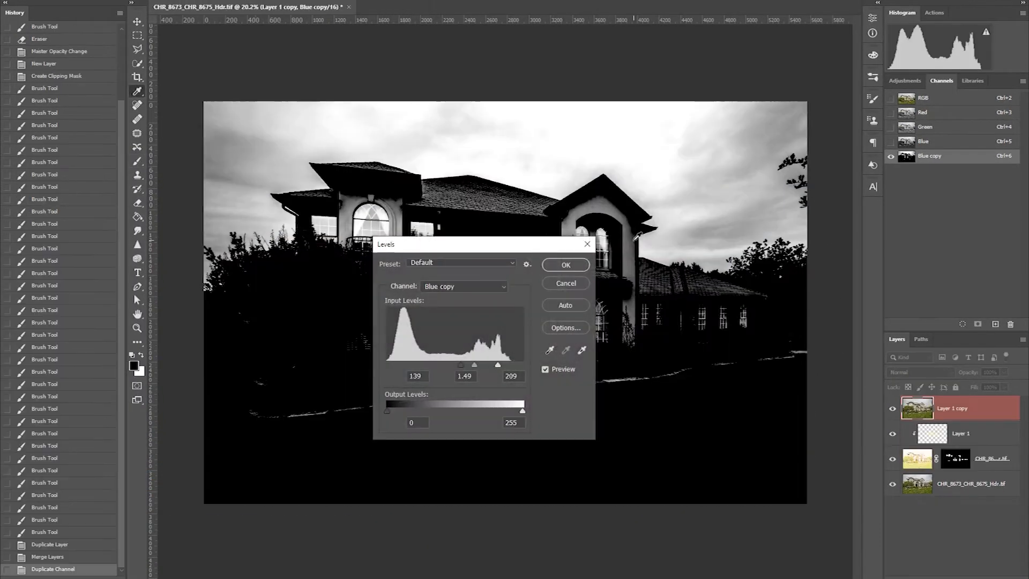
Push Levels black and white sliders inward to darken the house and whiten the sky.
left_click_drag(459, 365, 450, 368)
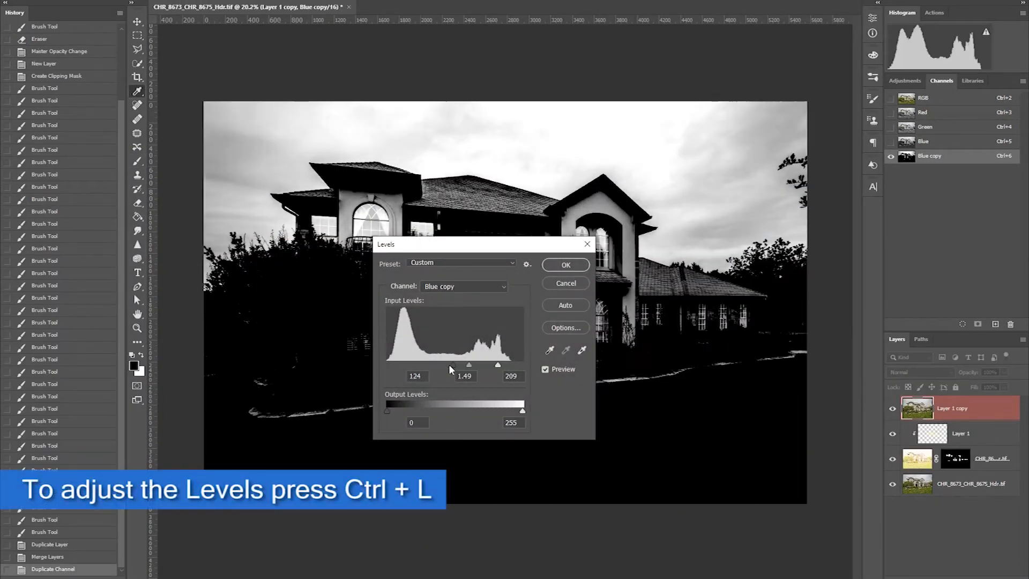
left_click_drag(468, 364, 474, 365)
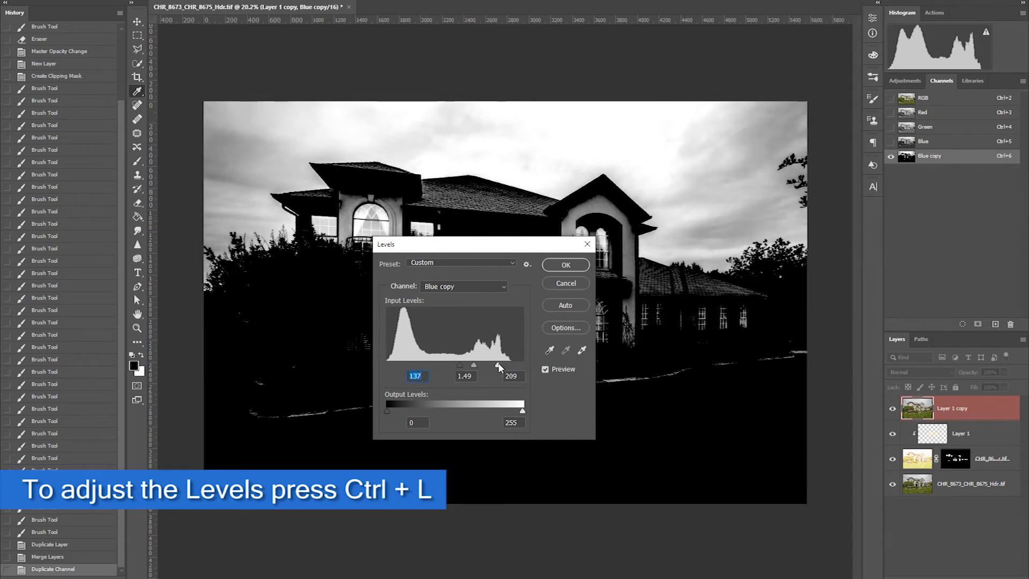
left_click(565, 264)
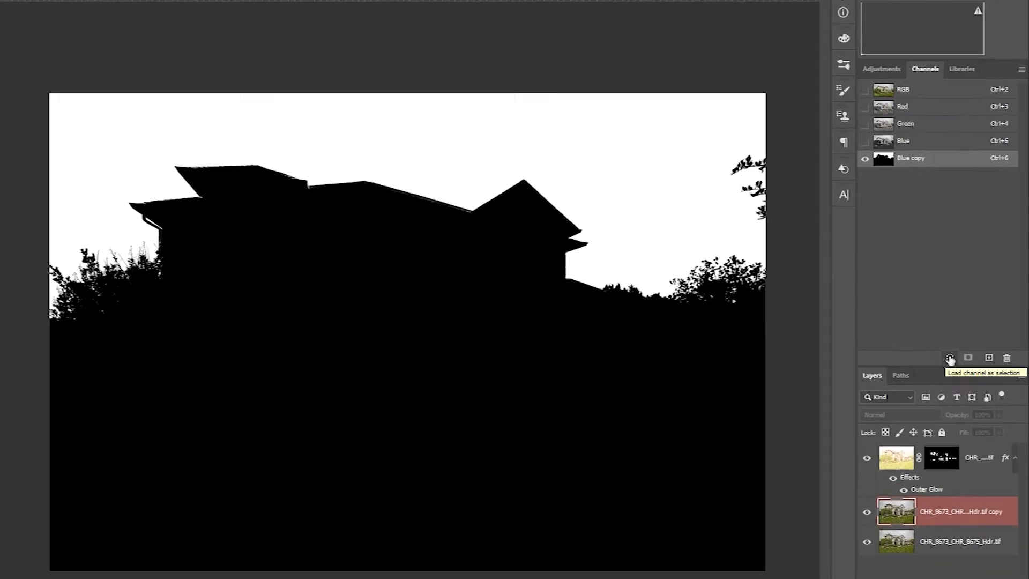
Load the blue channel silhouette copy as a selection.
left_click(949, 358)
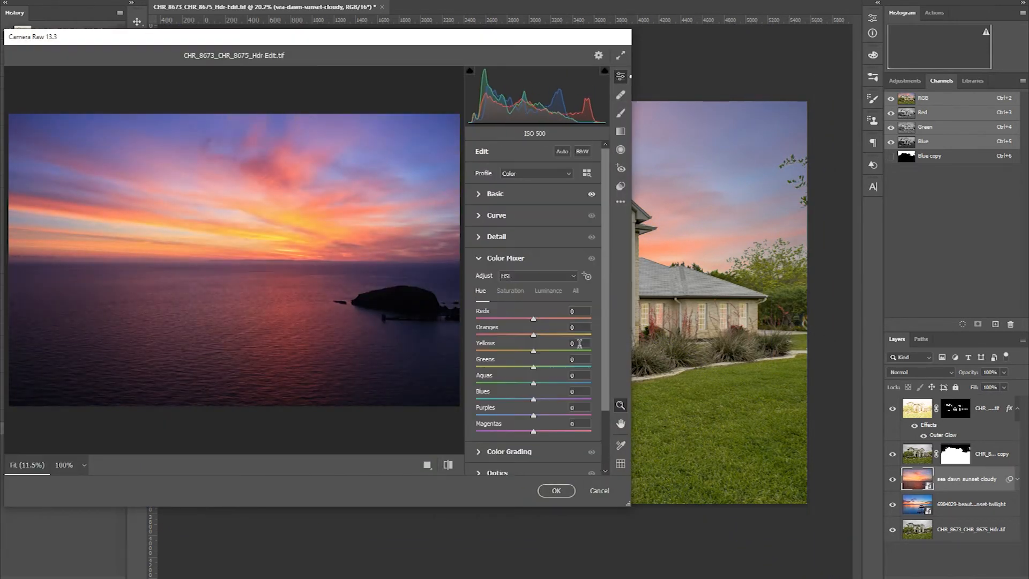
Apply the Camera Raw colour adjustments to the sunset sky and add a Graduated Filter over the lawn.
left_click(557, 490)
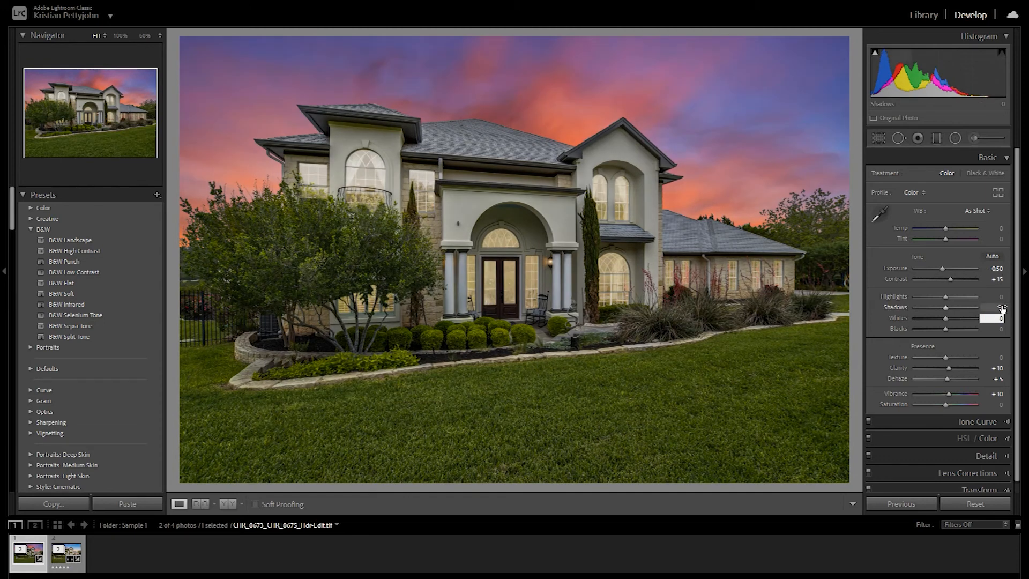
left_click(937, 138)
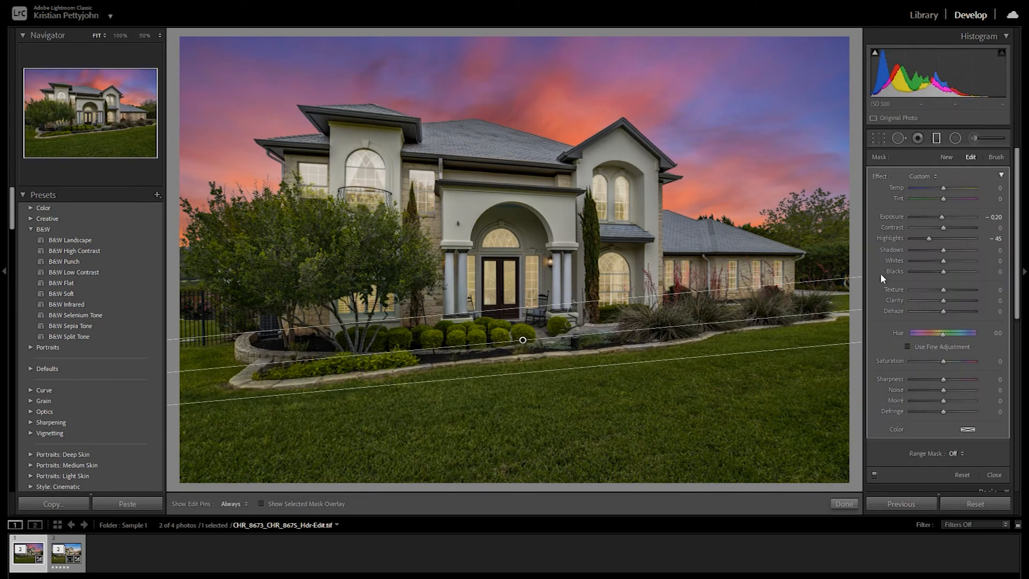